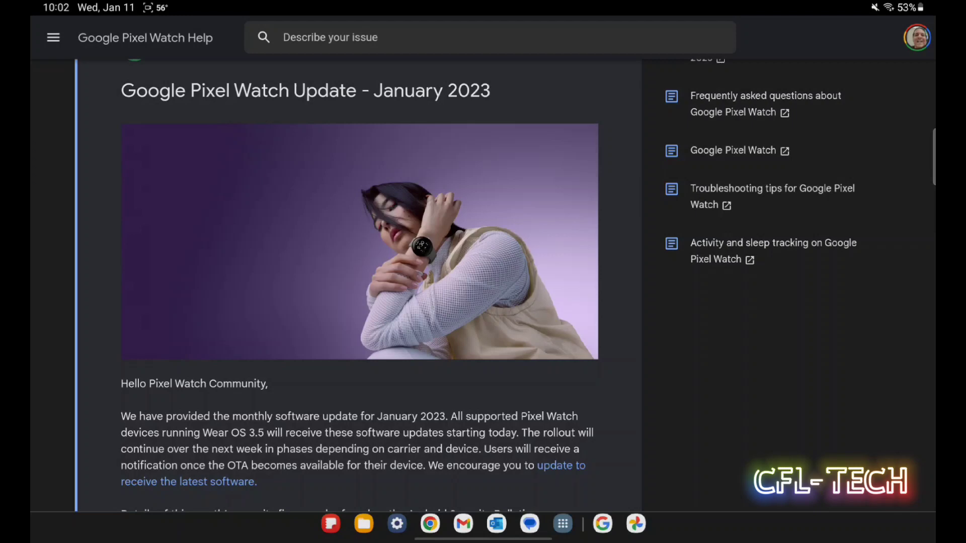
scroll("down", 3)
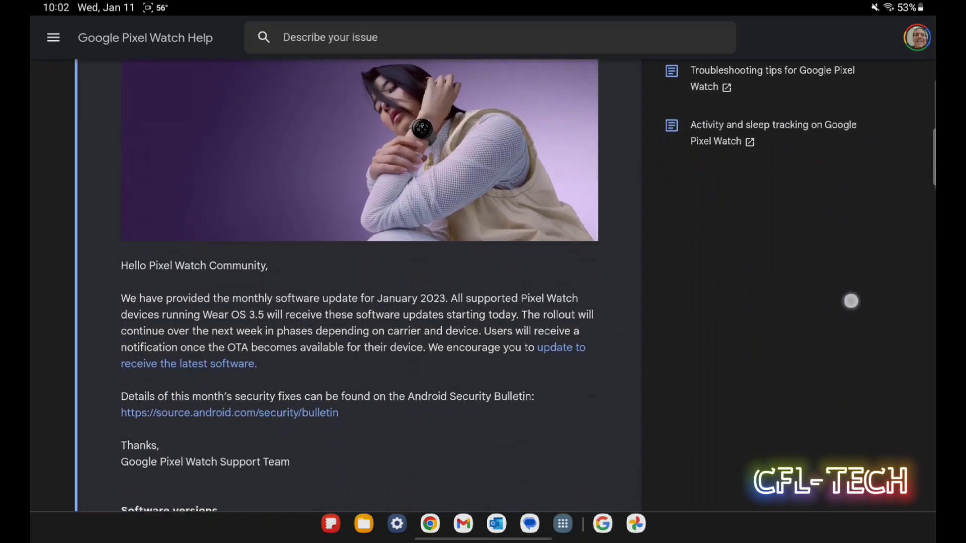
scroll("down", 3)
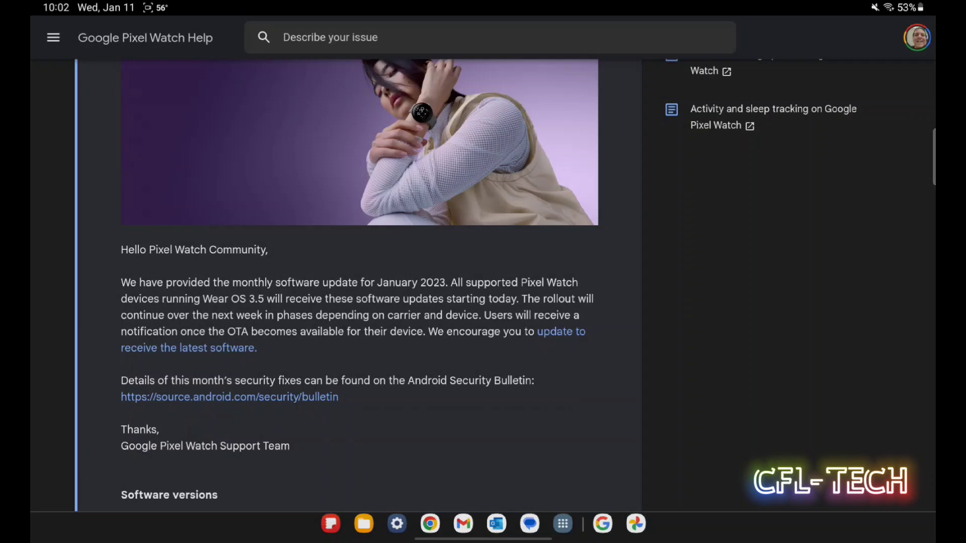
scroll("down", 3)
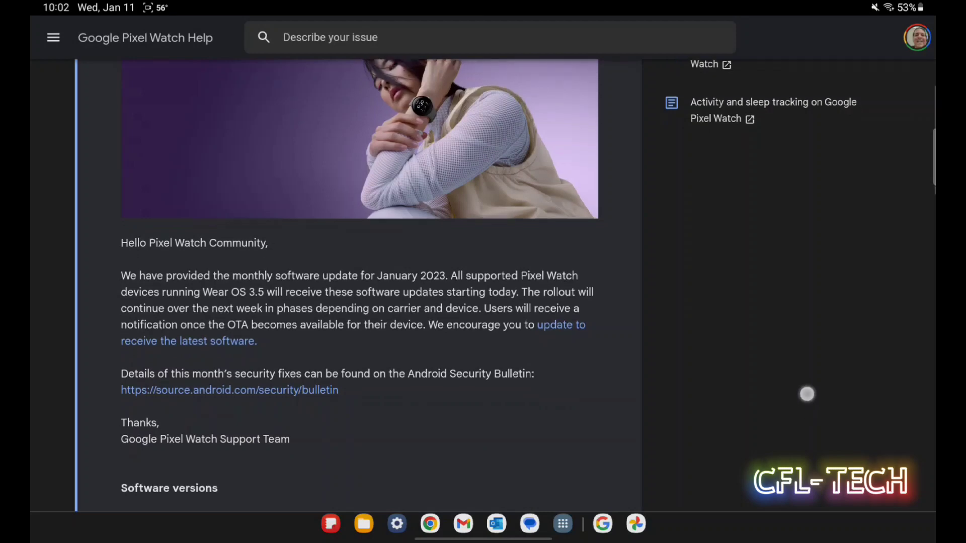
scroll("down", 3)
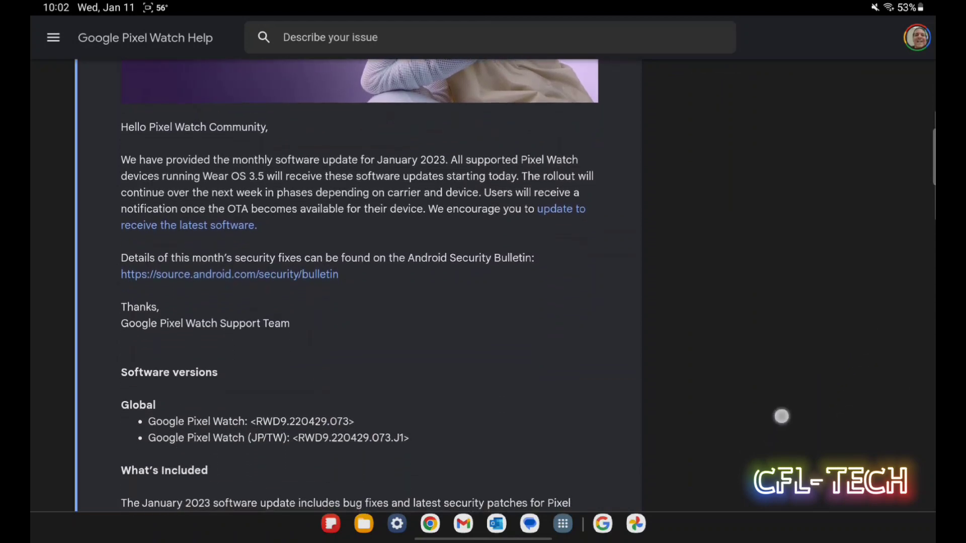
scroll("down", 3)
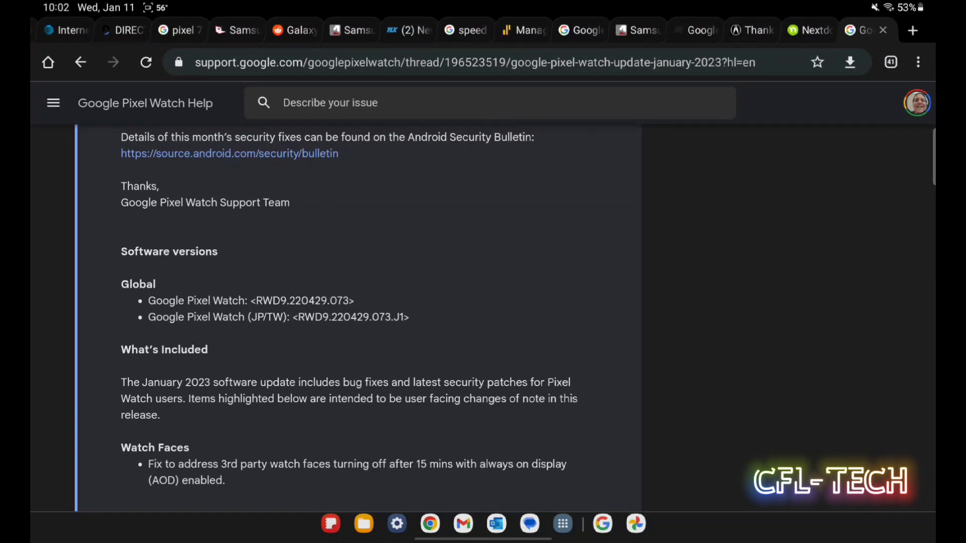
scroll("down", 3)
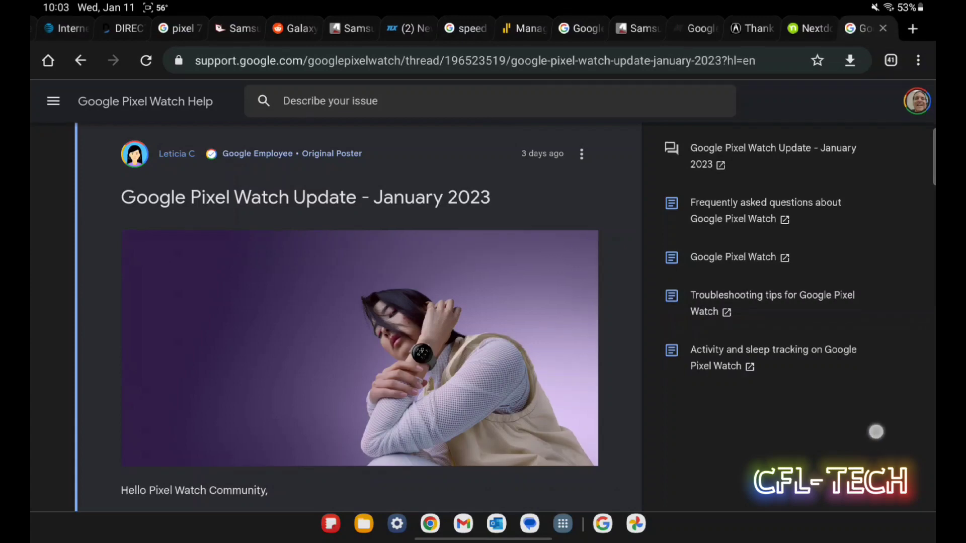
scroll("down", 3)
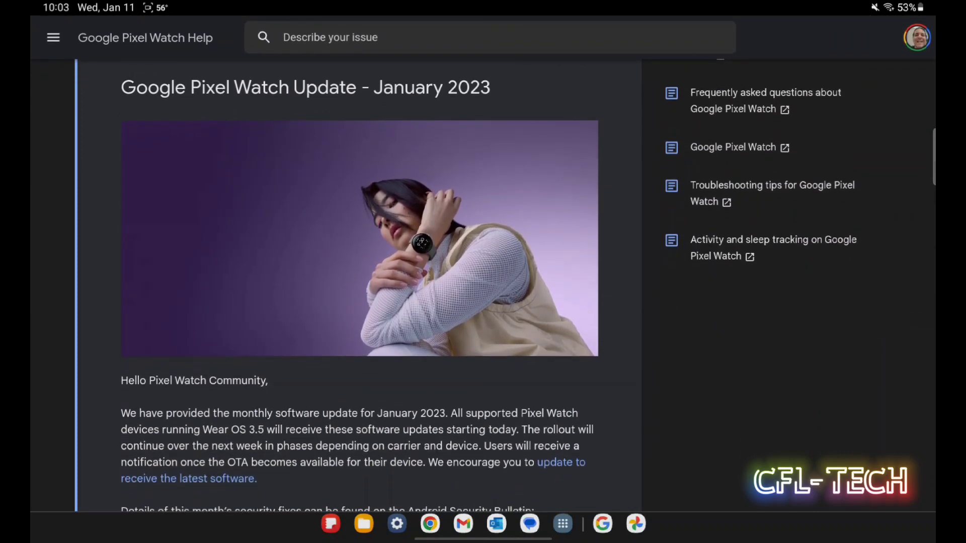
scroll("down", 3)
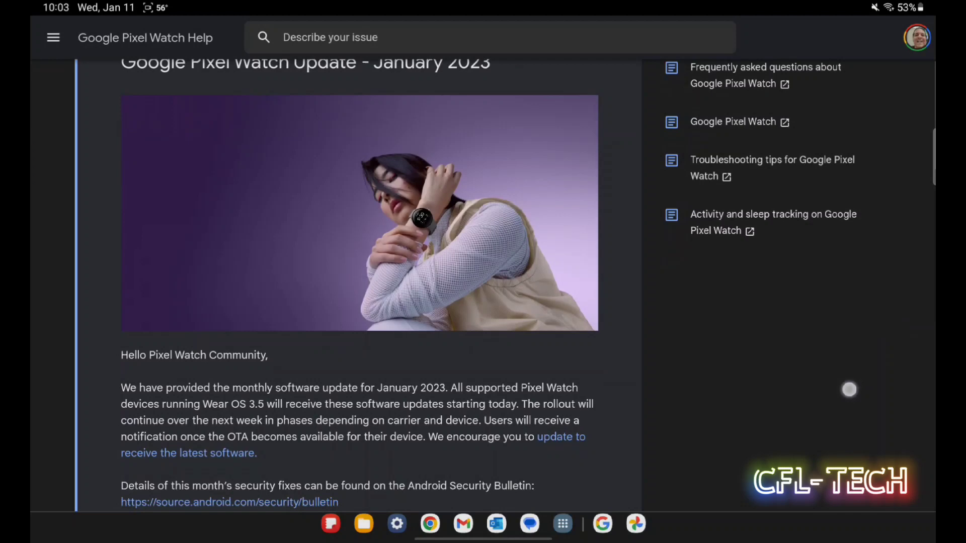
scroll("down", 3)
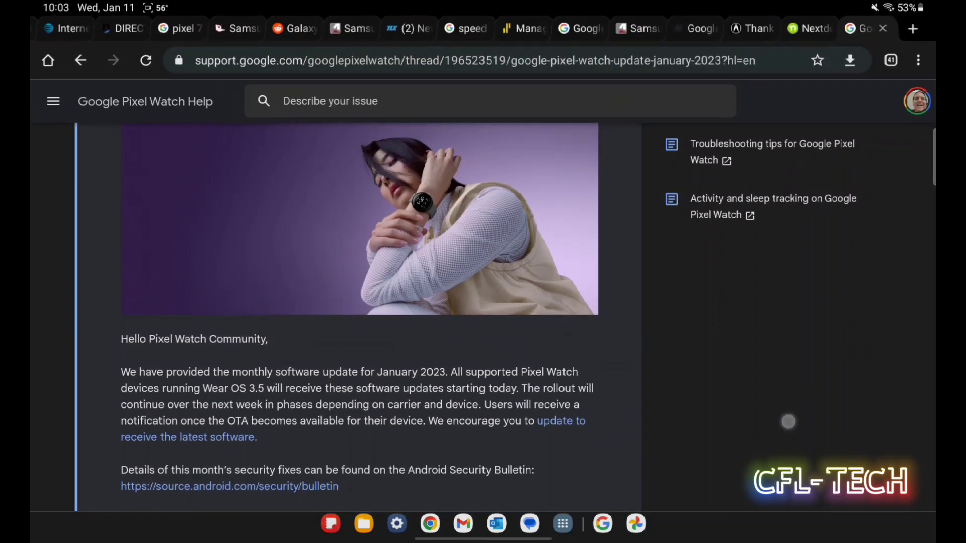
scroll("down", 3)
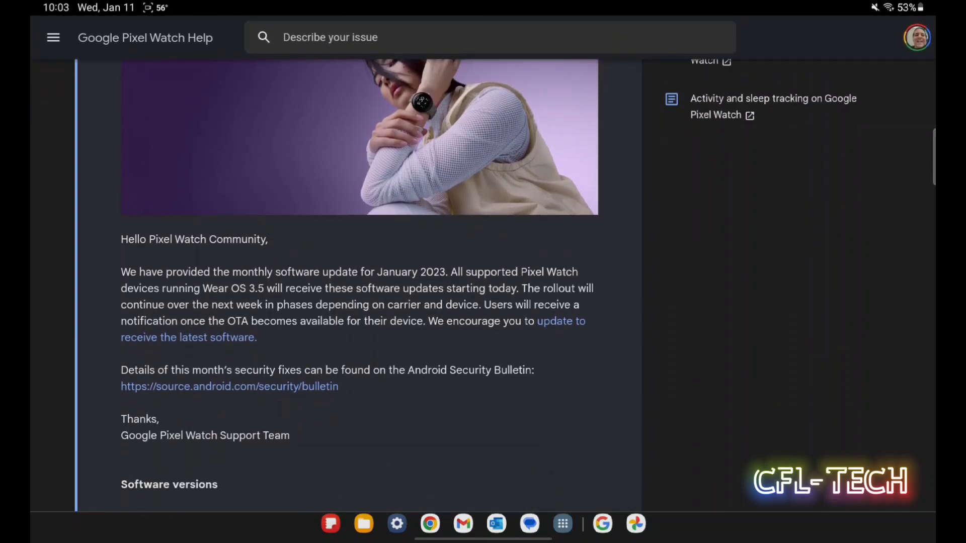